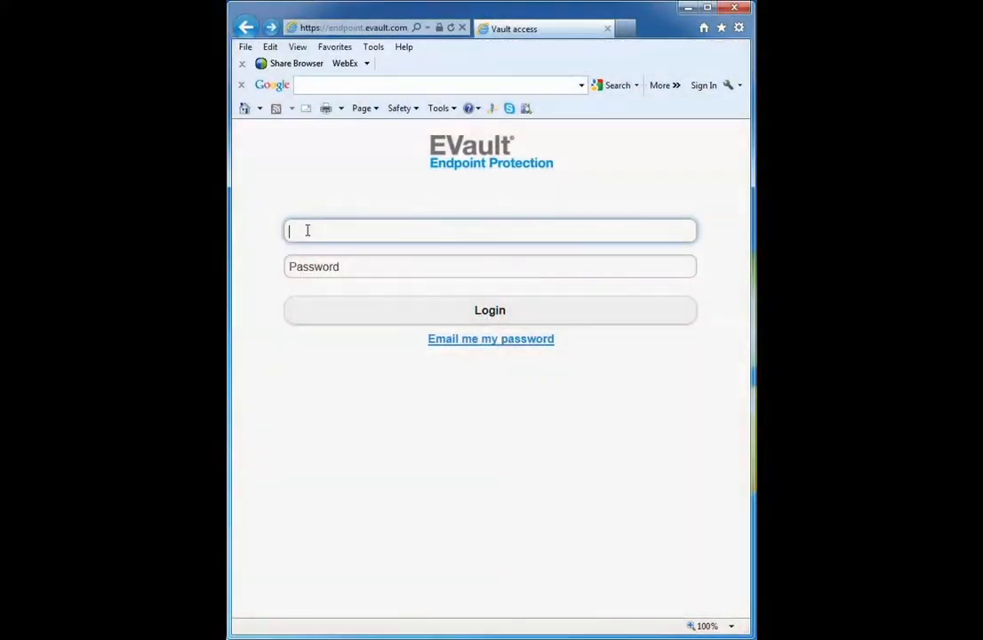
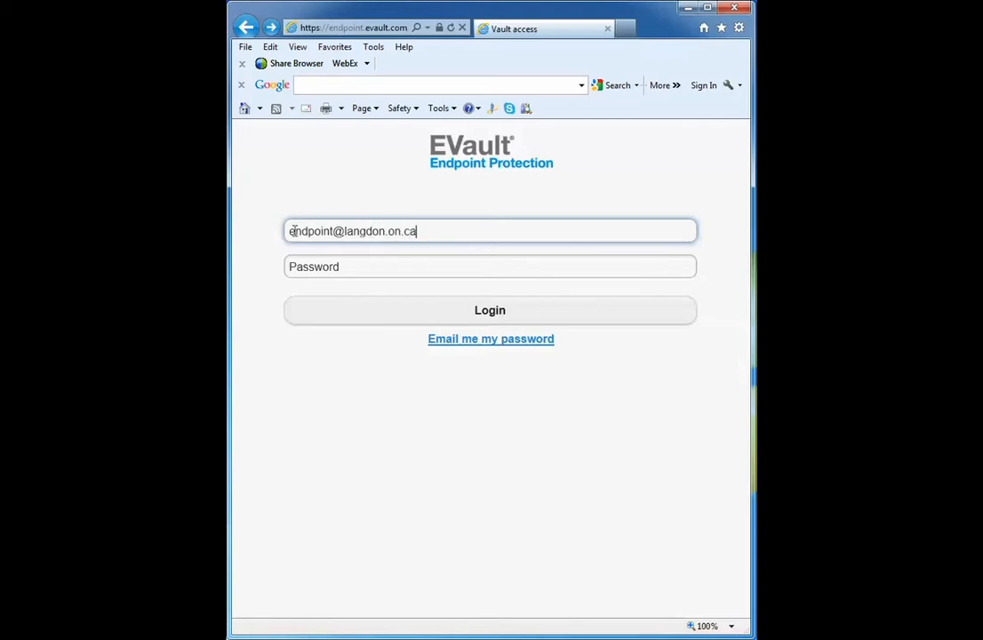
# Enter the account email and password on the web access sign-in page.
pyautogui.write('•••')
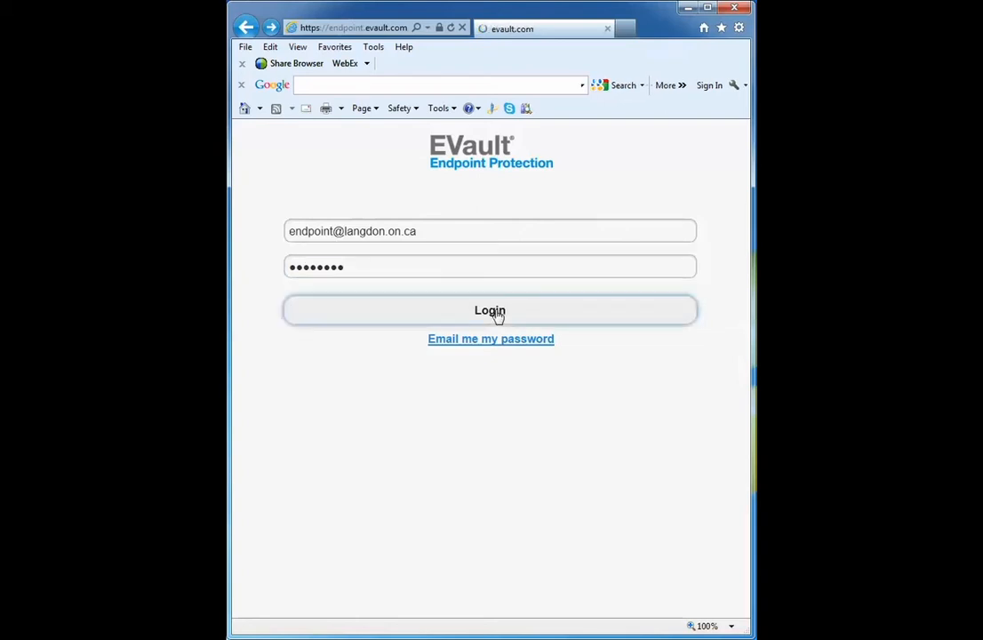
# Sign in to web access and browse the My Devices list of protected devices.
pyautogui.click(490, 309)
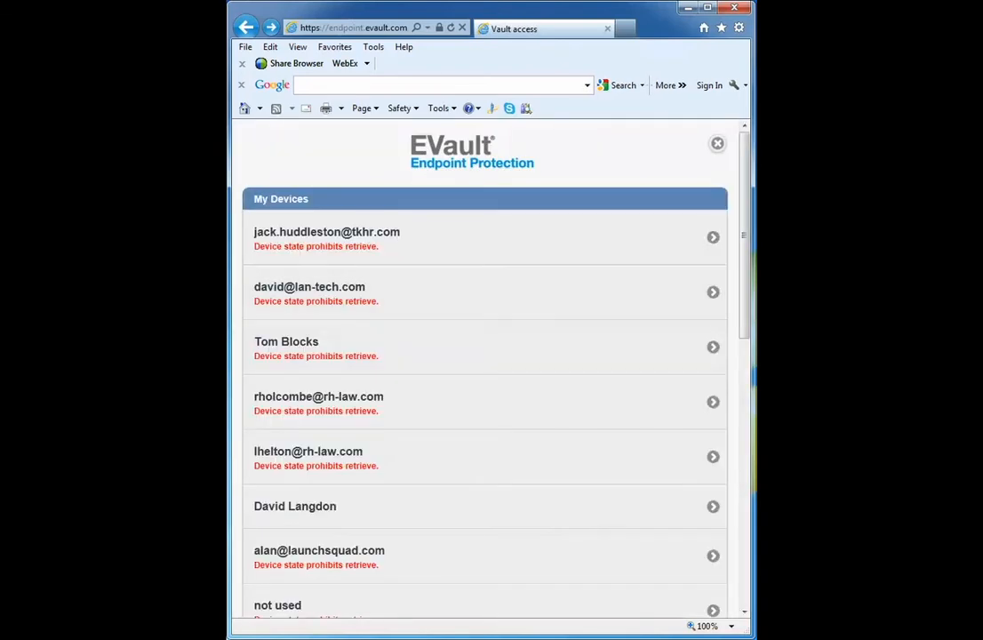
pyautogui.scroll(-3)
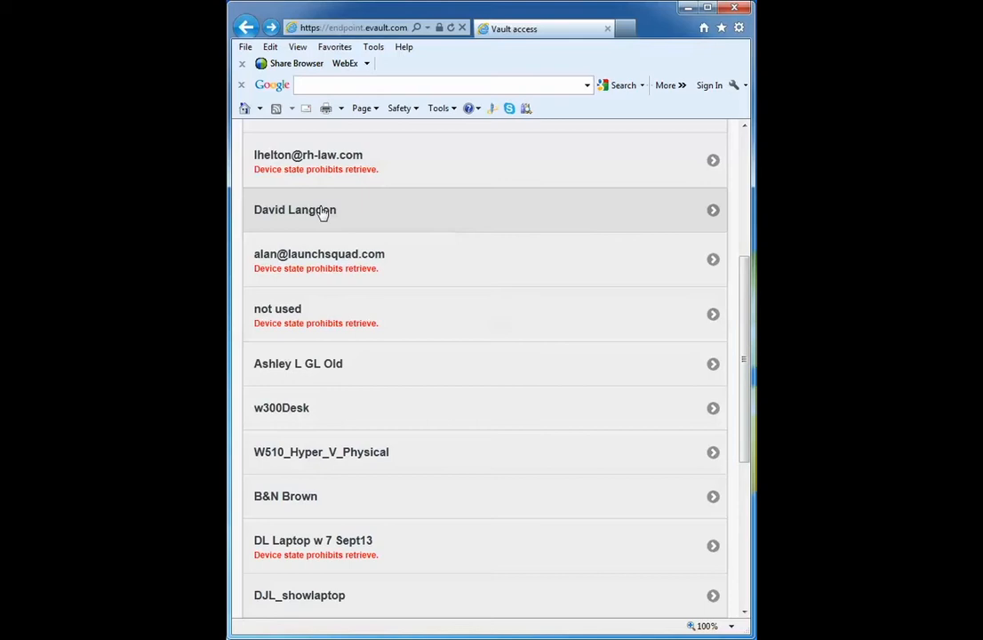
# Open a device from My Devices to show its file categories and search field.
pyautogui.click(295, 209)
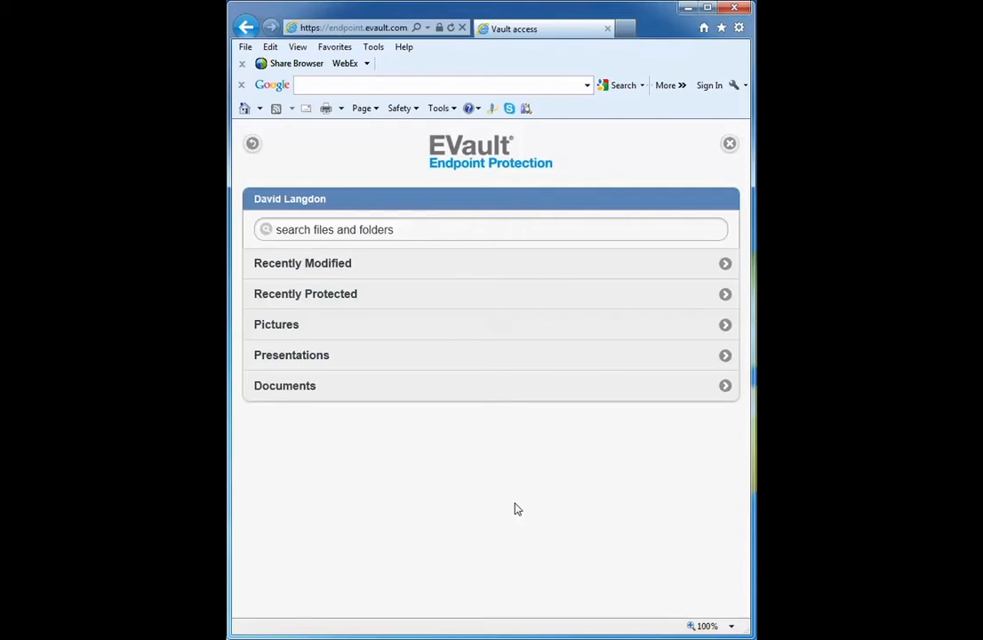
pyautogui.moveTo(366, 266)
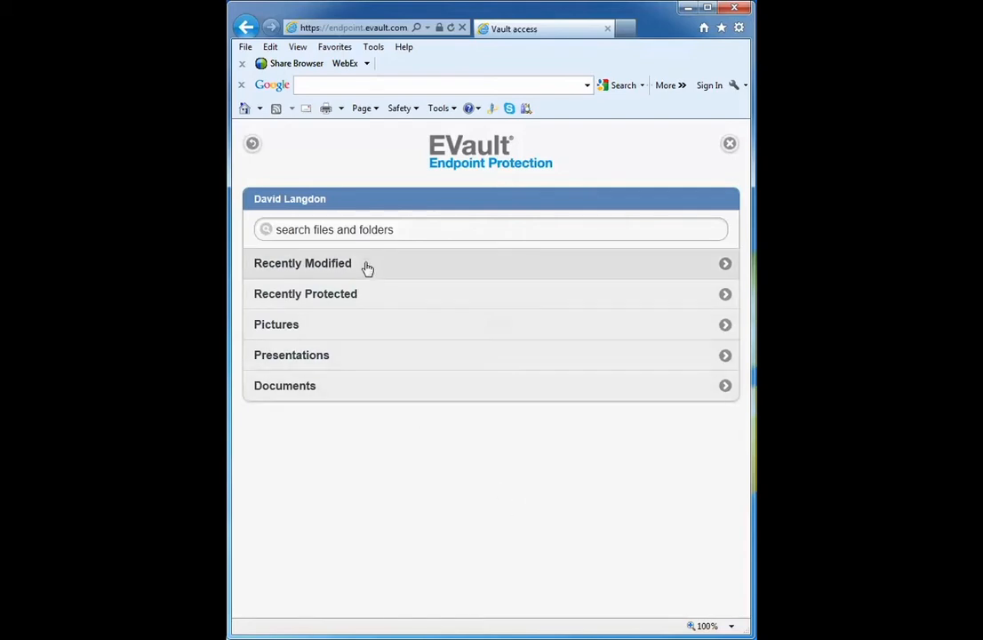
pyautogui.moveTo(369, 291)
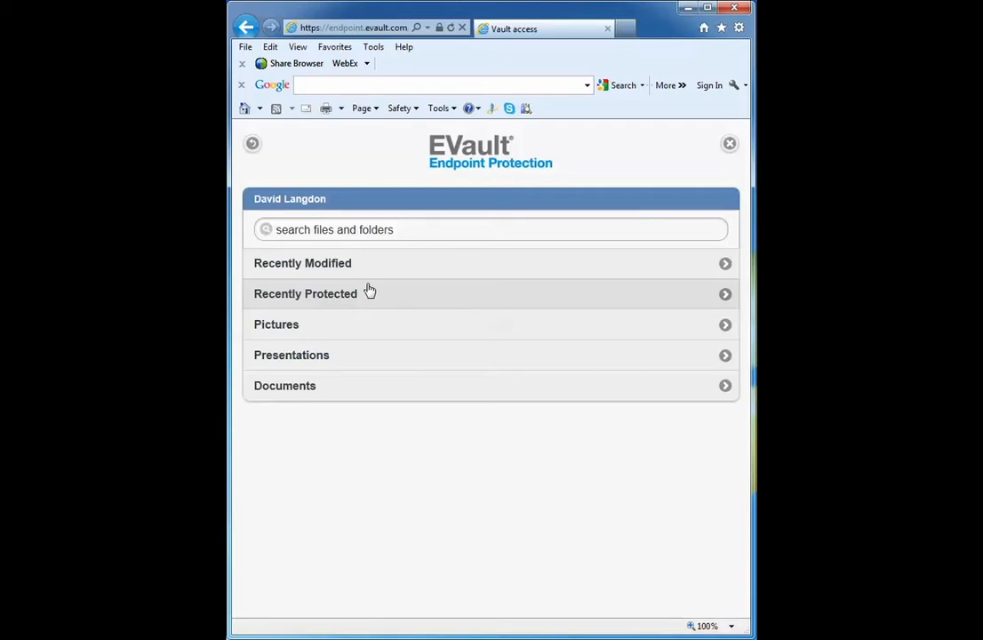
pyautogui.moveTo(365, 355)
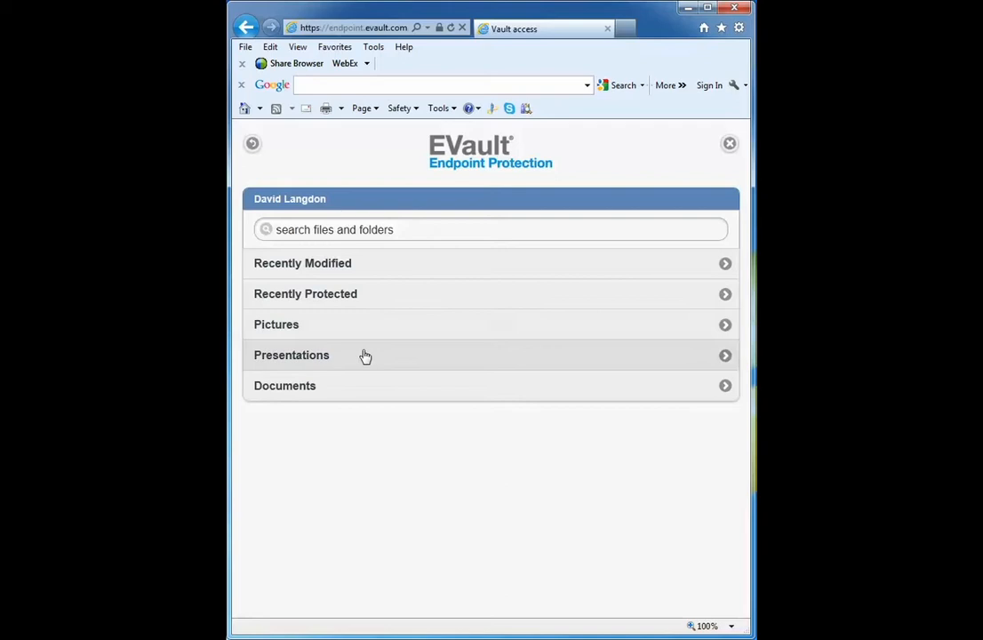
pyautogui.moveTo(364, 383)
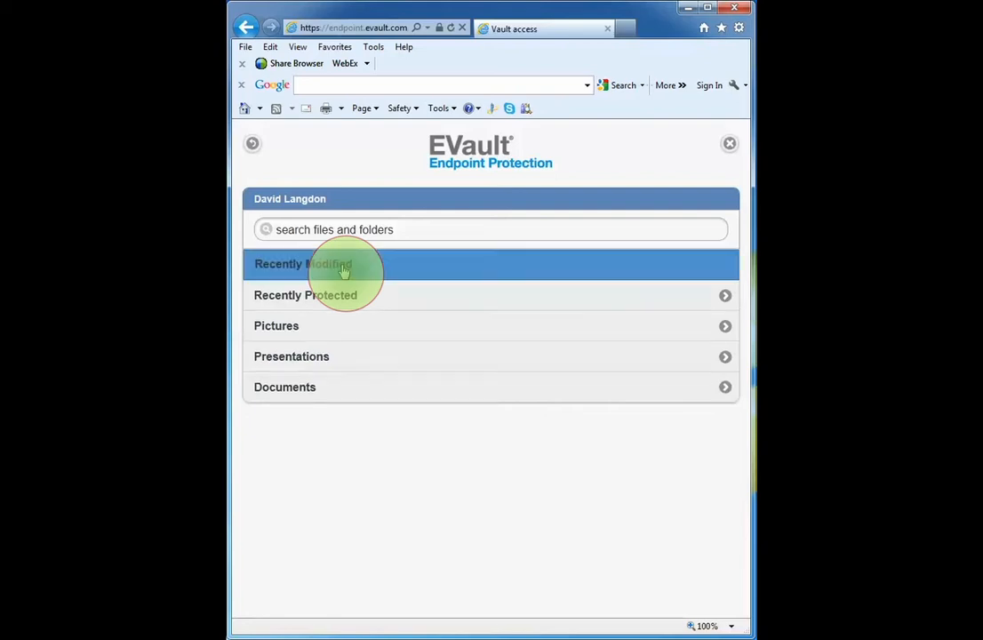
# Show the device's Recently Modified files with their dates and paths.
pyautogui.click(302, 263)
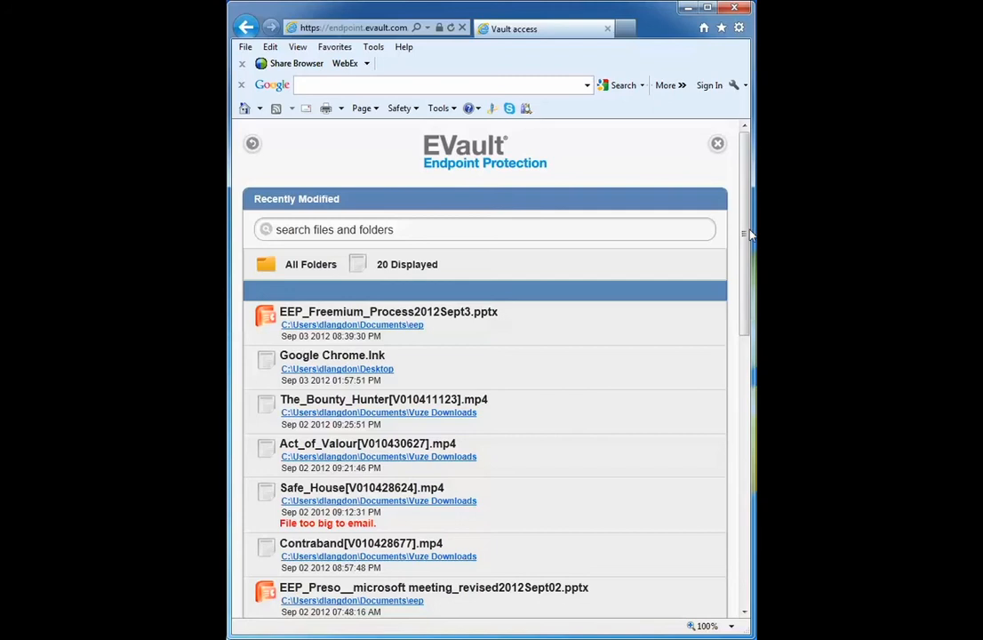
pyautogui.scroll(-3)
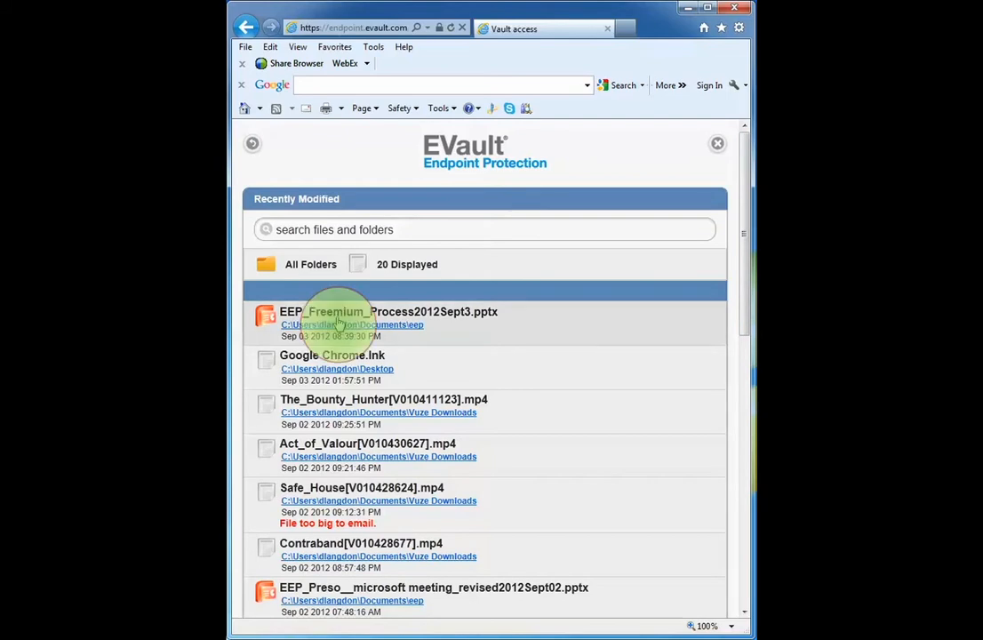
# Open the Details page for EEP_Freemium_Process2012Sept3.pptx showing folder, size and dates.
pyautogui.click(338, 316)
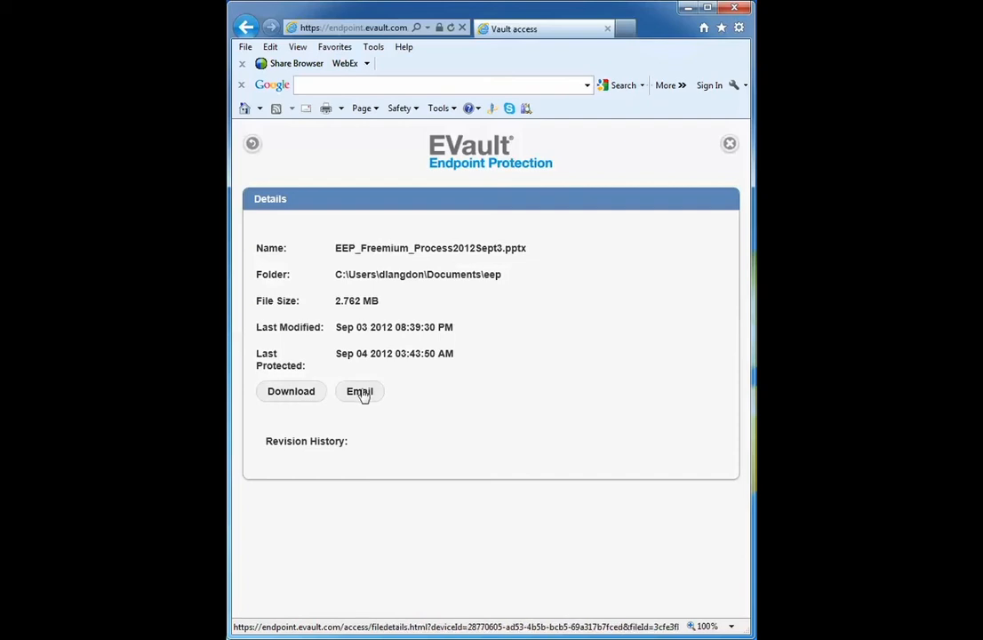
pyautogui.click(359, 391)
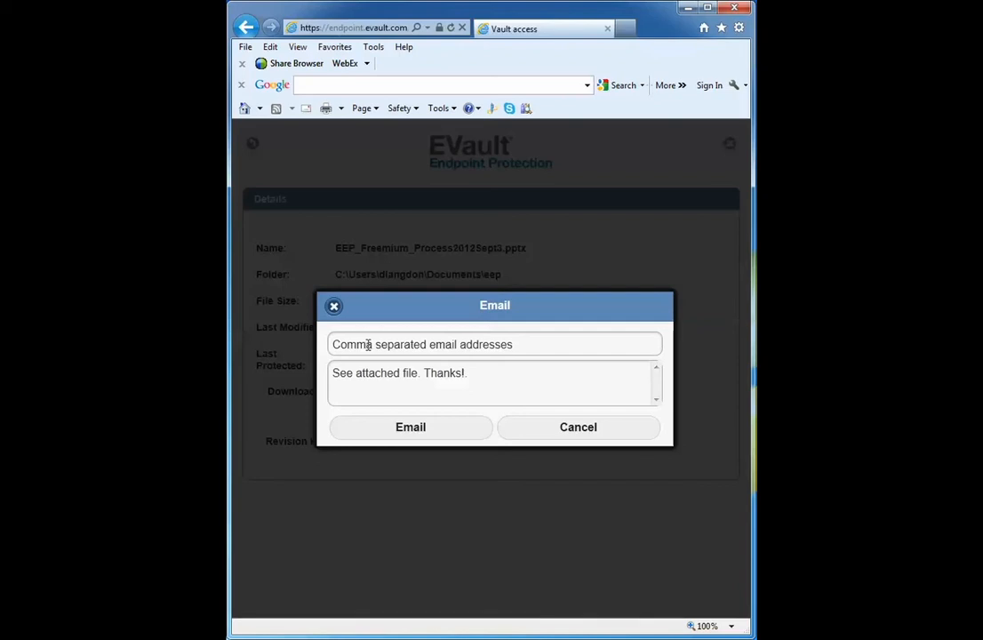
pyautogui.moveTo(578, 427)
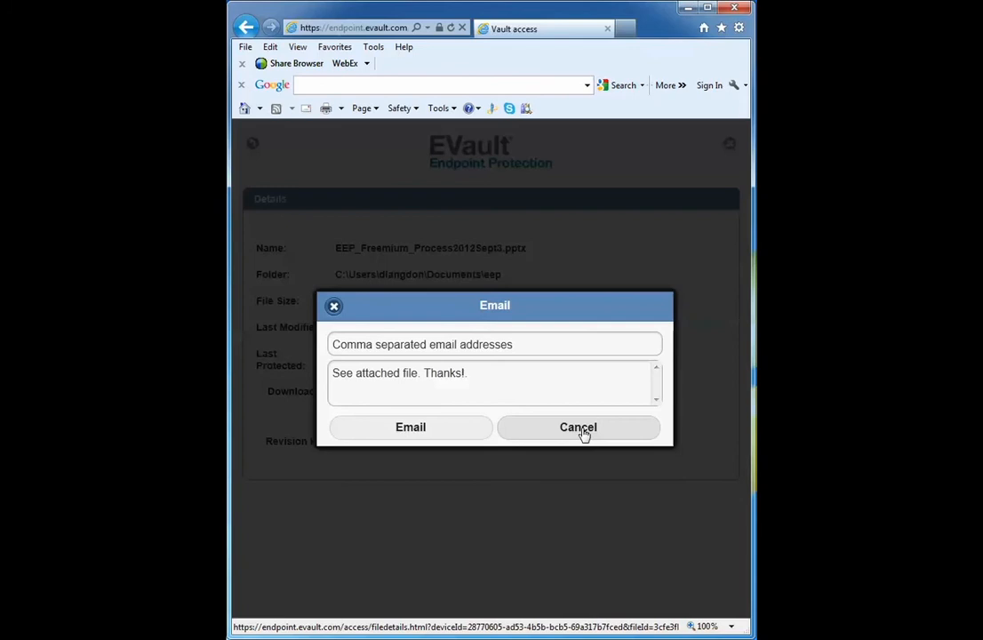
pyautogui.click(578, 427)
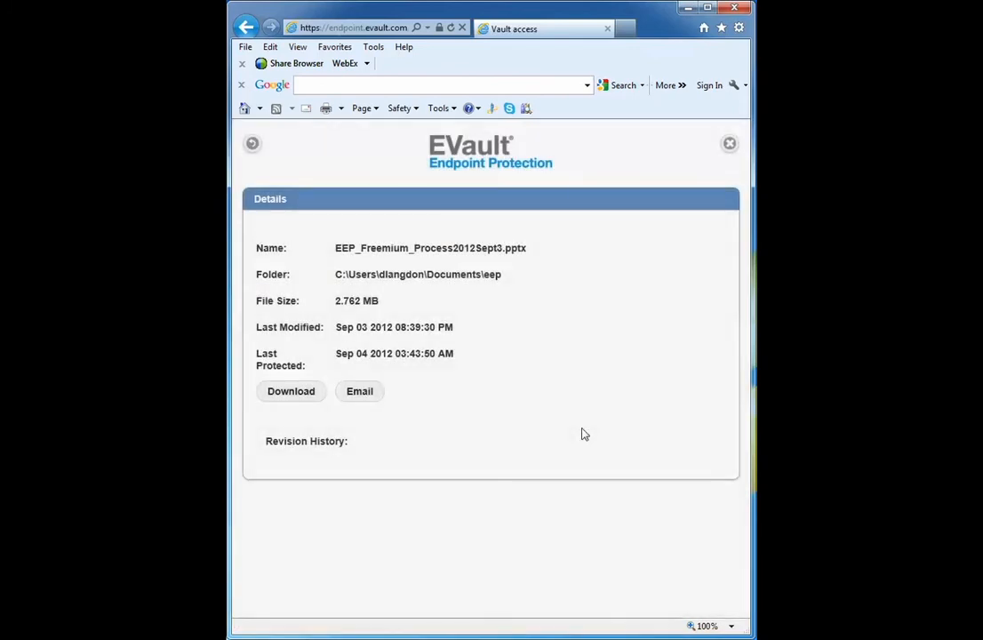